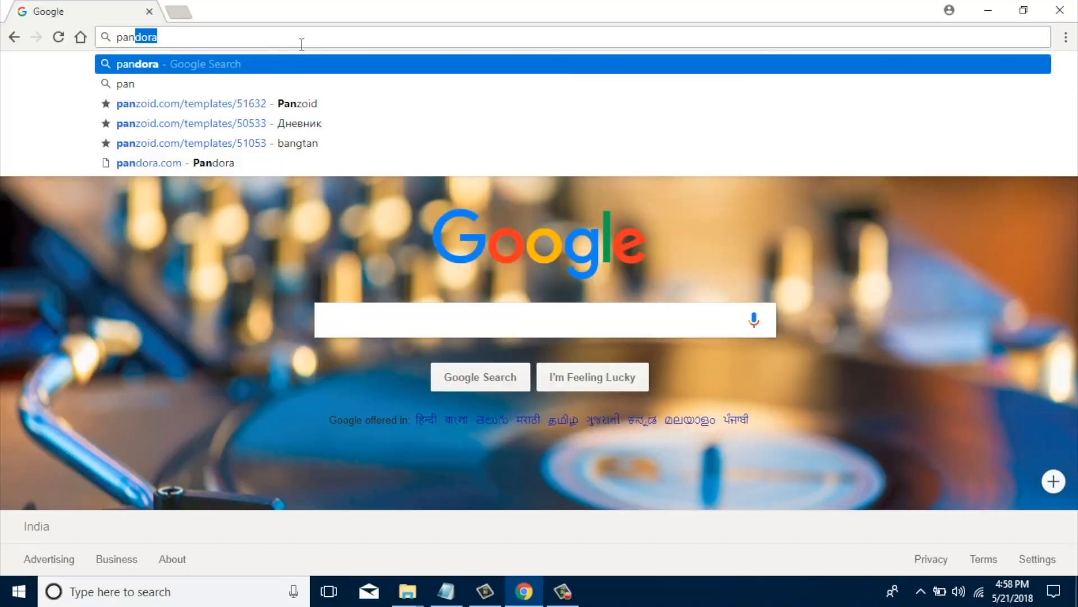
Close the Chrome window, leaving only the Windows desktop visible
type(".c")
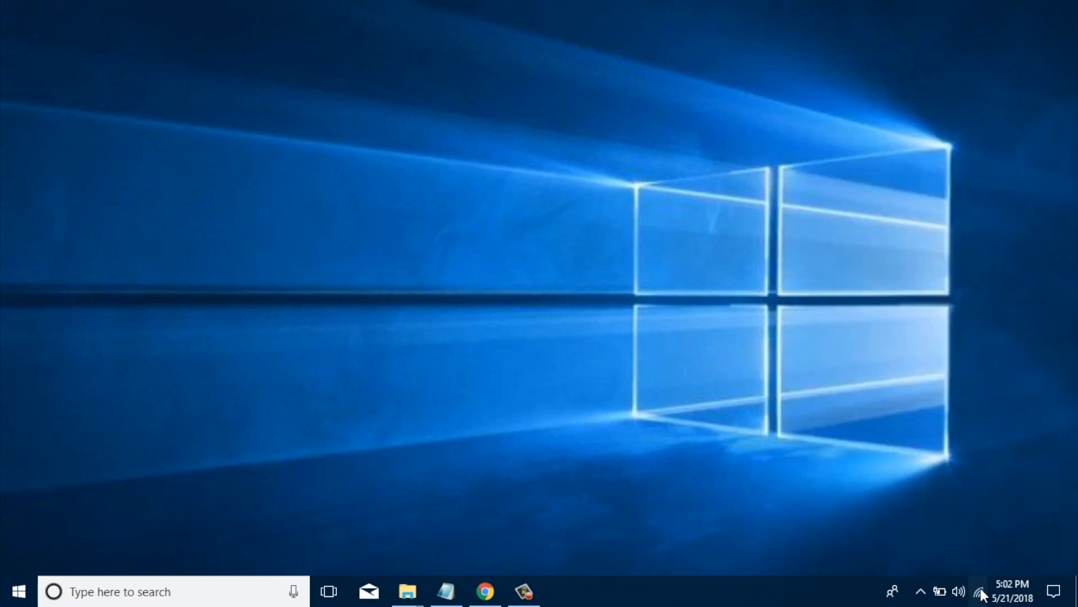
mouse_move(916, 507)
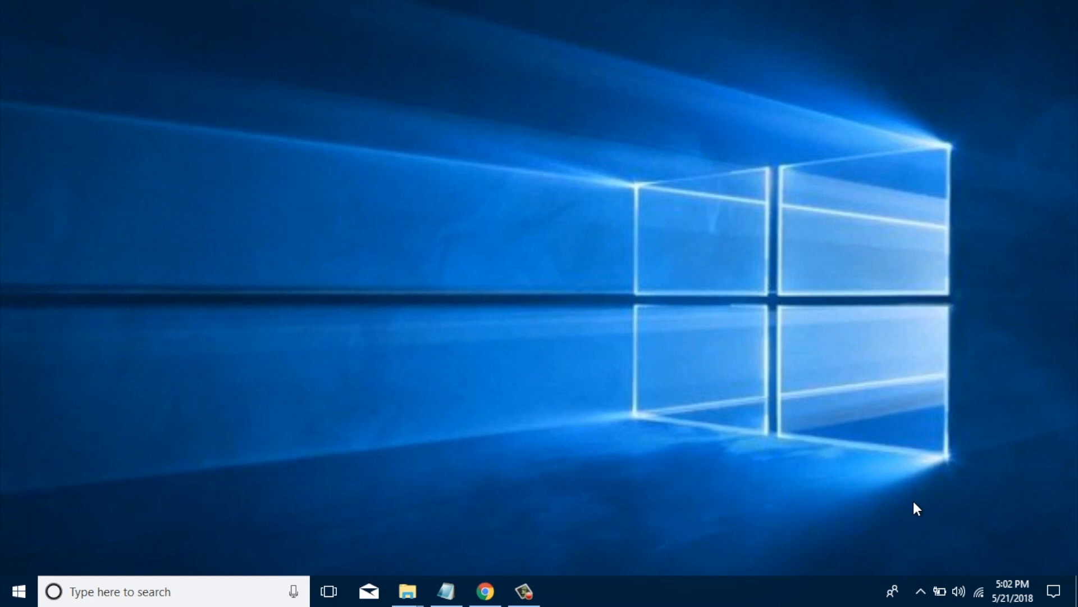
mouse_move(871, 520)
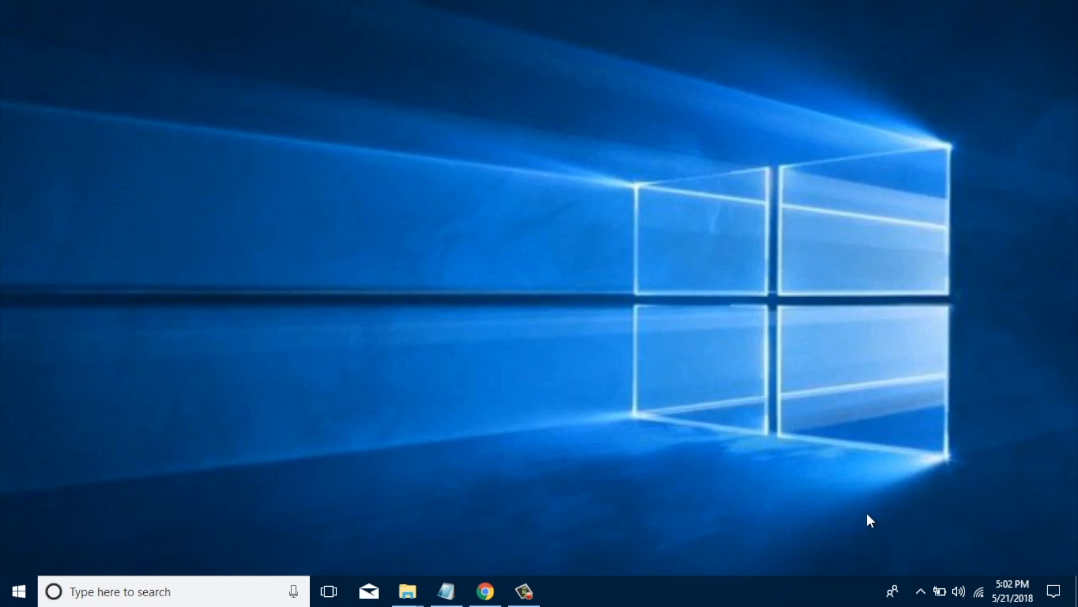
Reopen Chrome and go to routerlogin.net (replacing 192.168.1.1) to reach the router's sign-in prompt
left_click(485, 592)
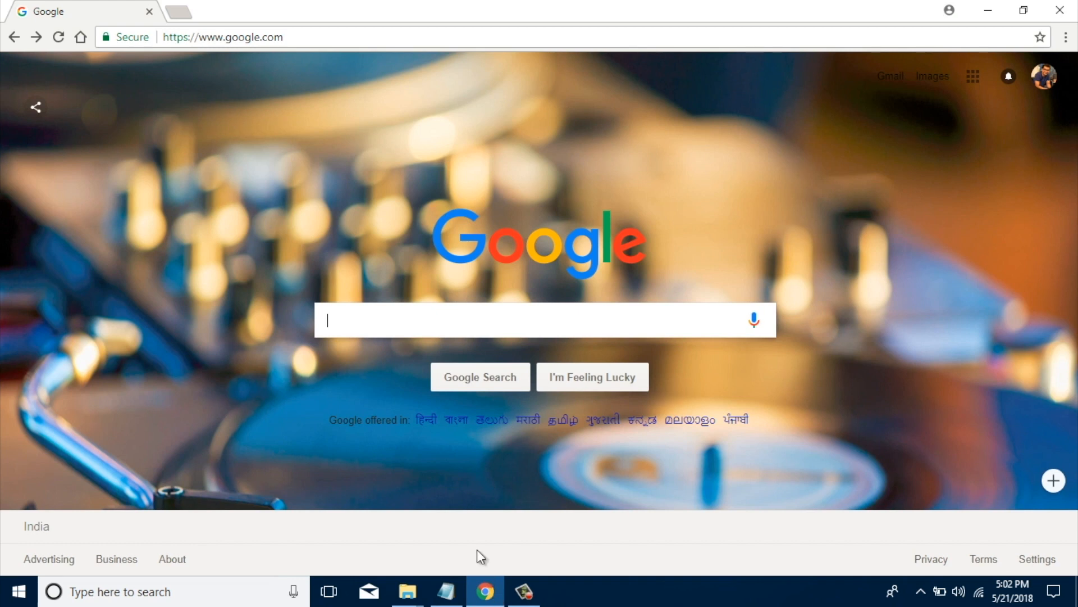
left_click(222, 37)
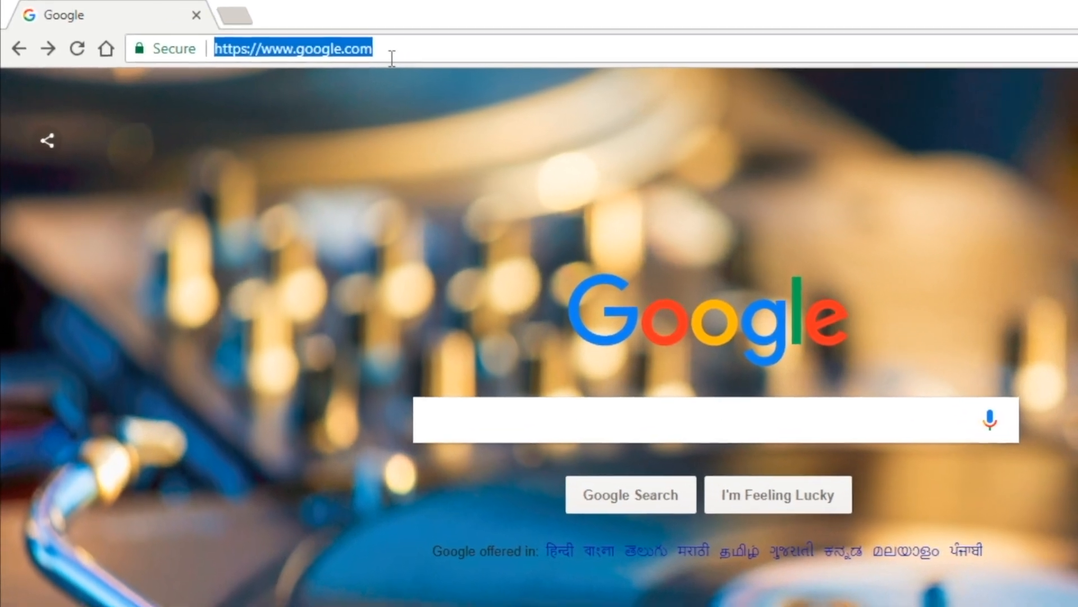
type("192.168.1.1")
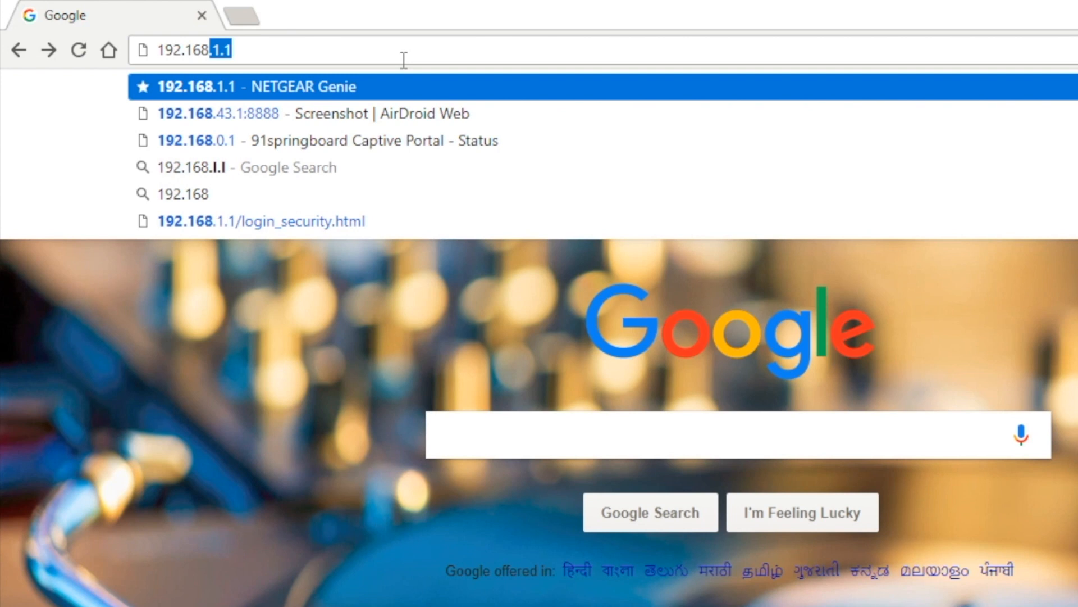
key("Backspace")
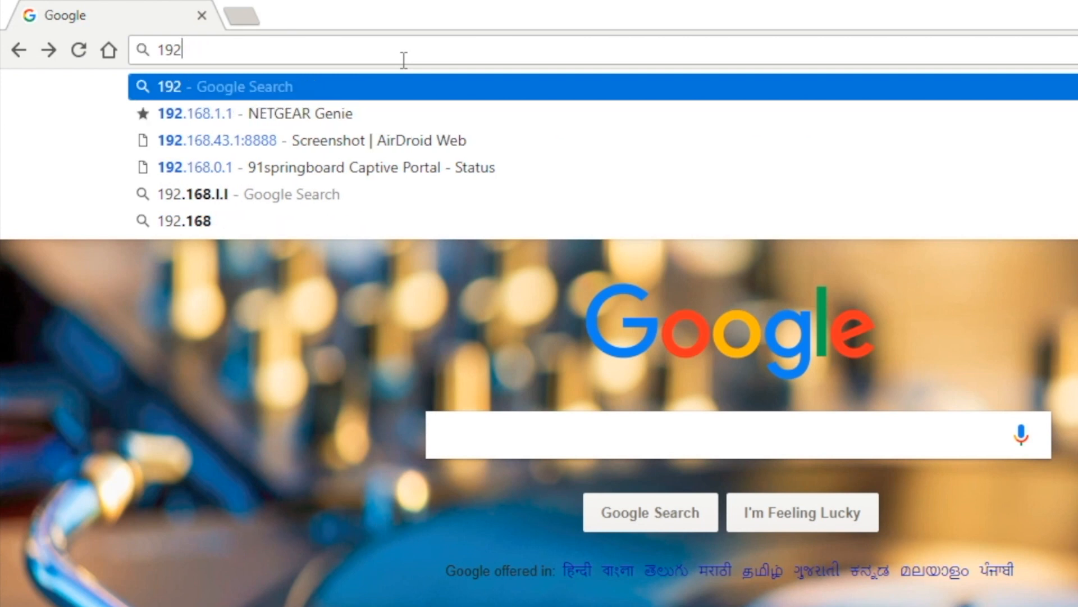
type("routerlogin")
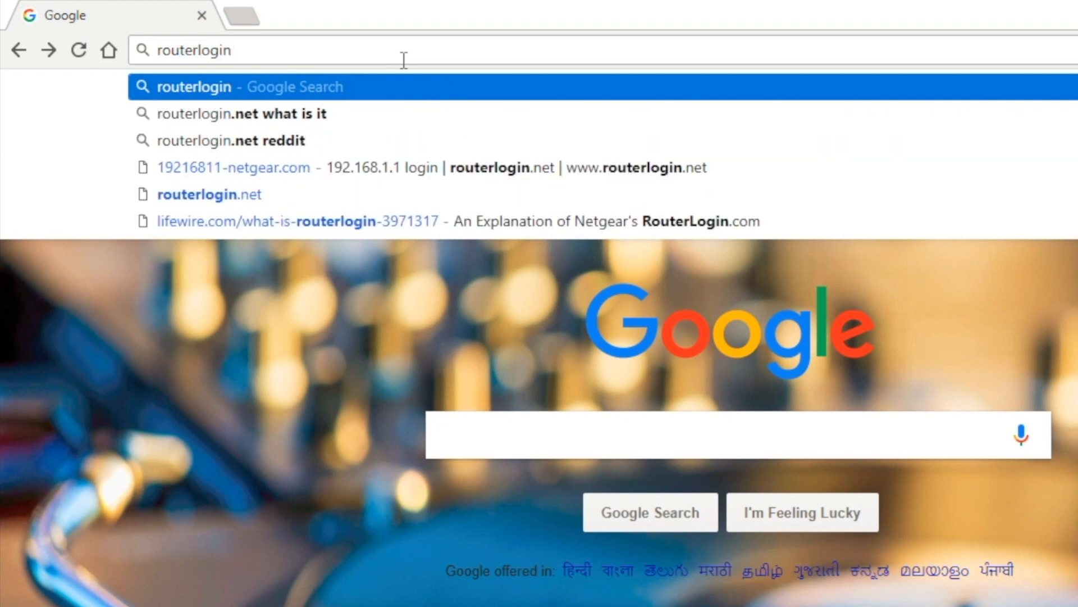
type(".net")
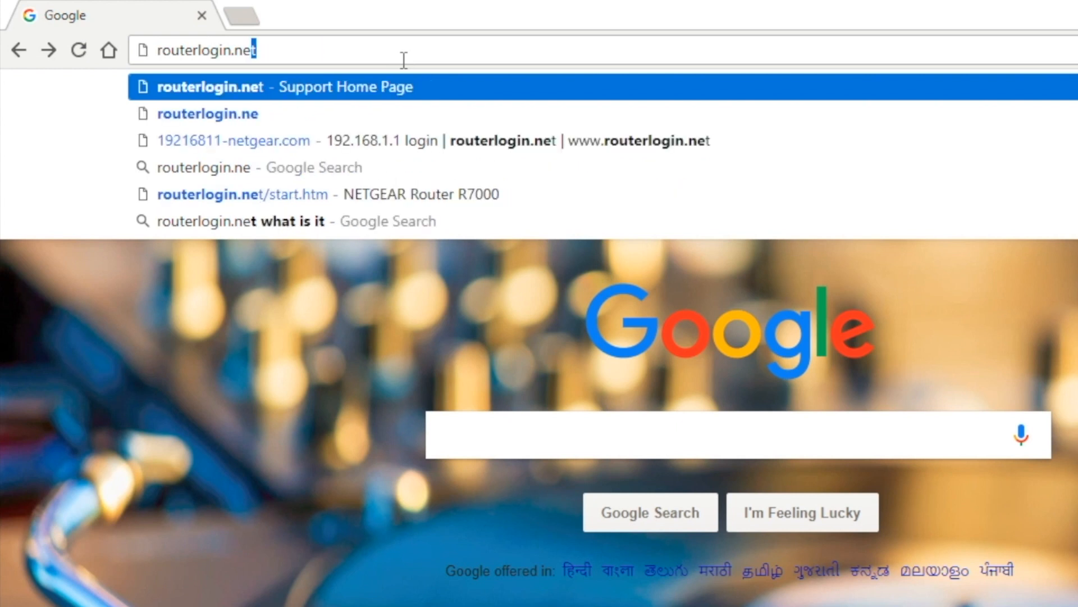
type("t")
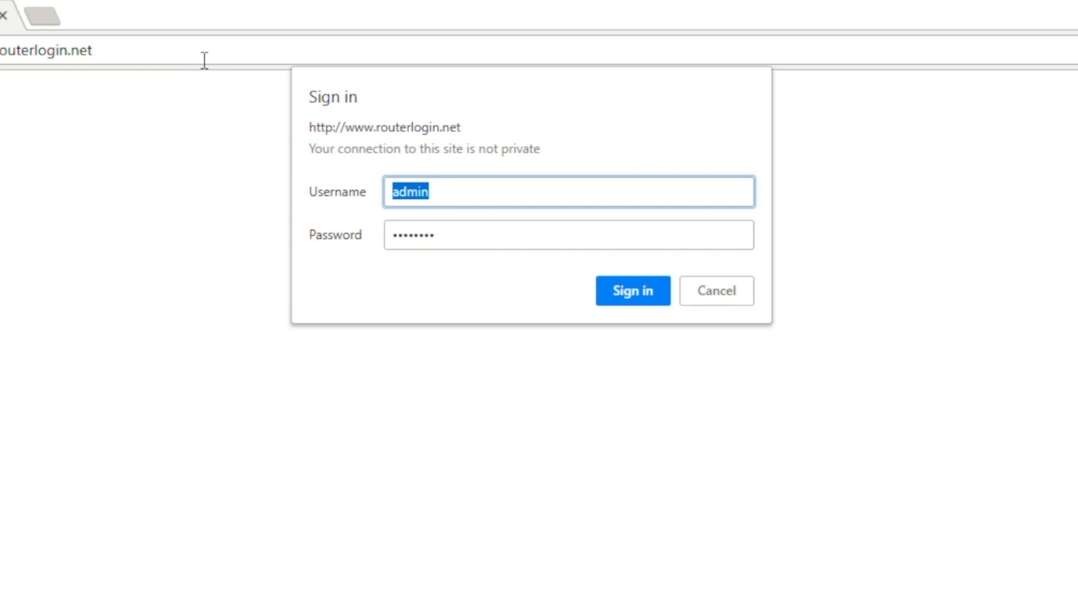
Sign in to the router and show the Basic Settings page with its DNS options
left_click(632, 290)
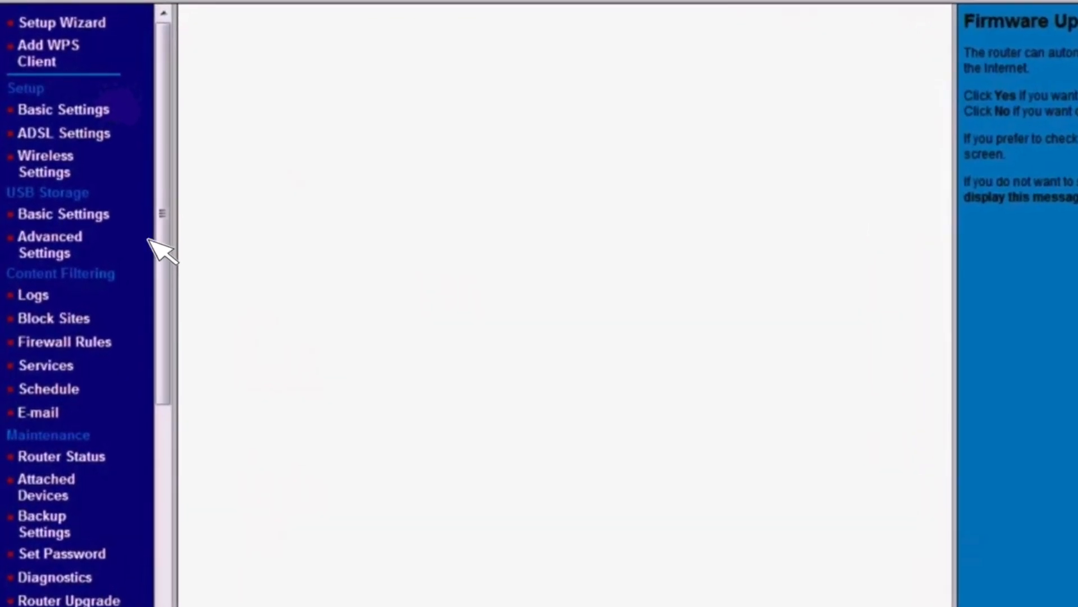
left_click(64, 109)
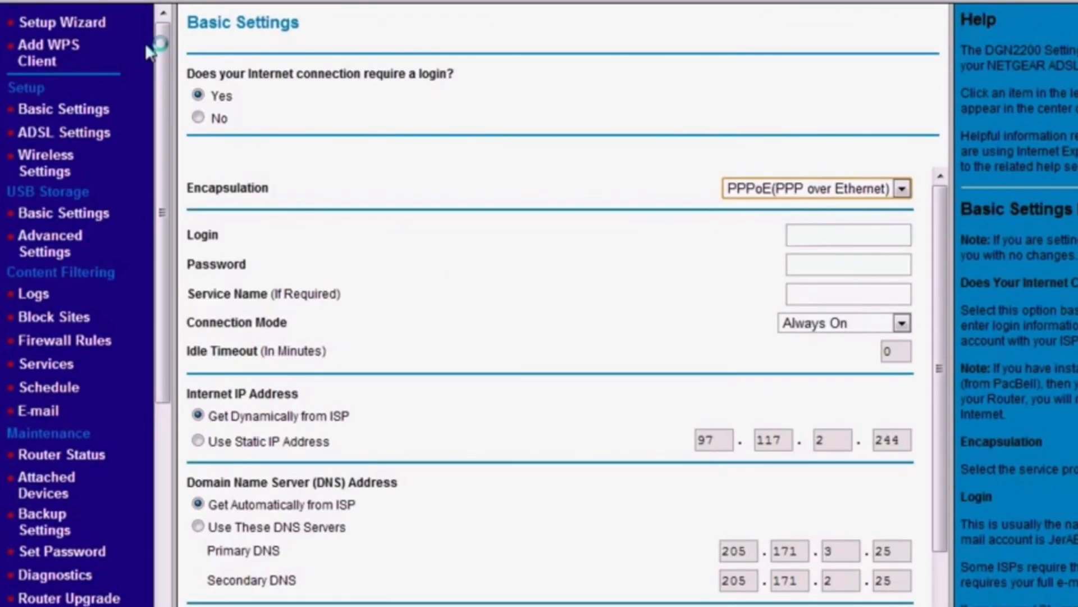
Go to the ADVANCED tab's Setup section and bring up the Internet Setup page
left_click(341, 14)
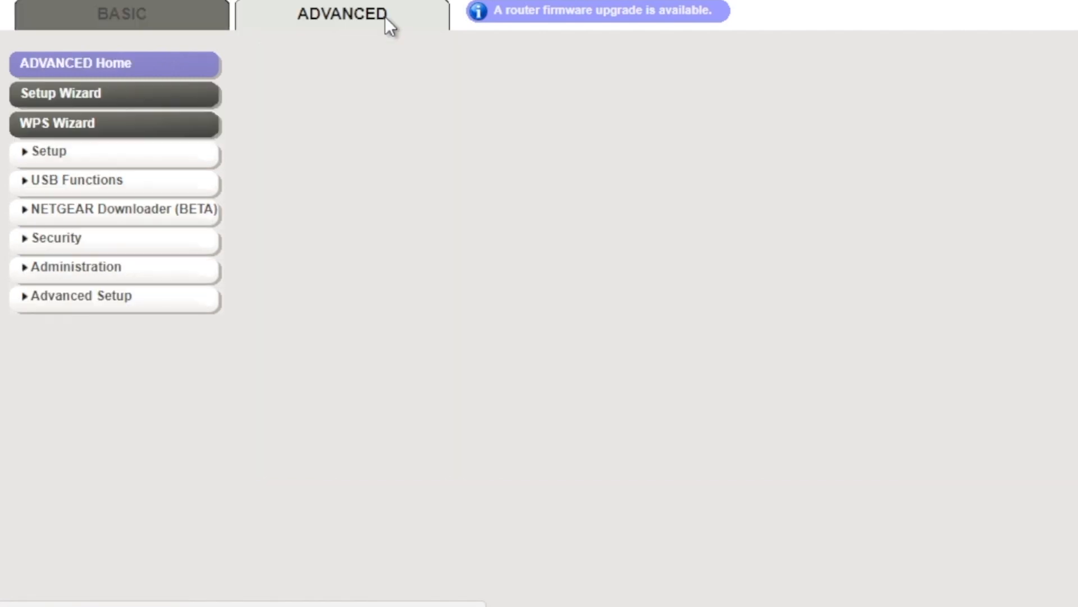
mouse_move(52, 162)
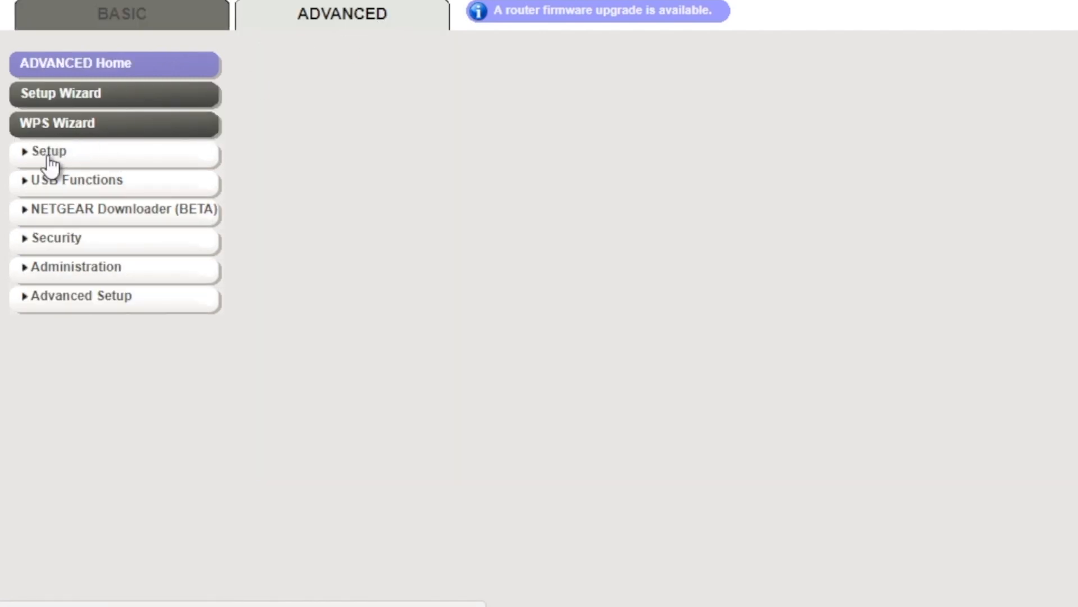
left_click(49, 151)
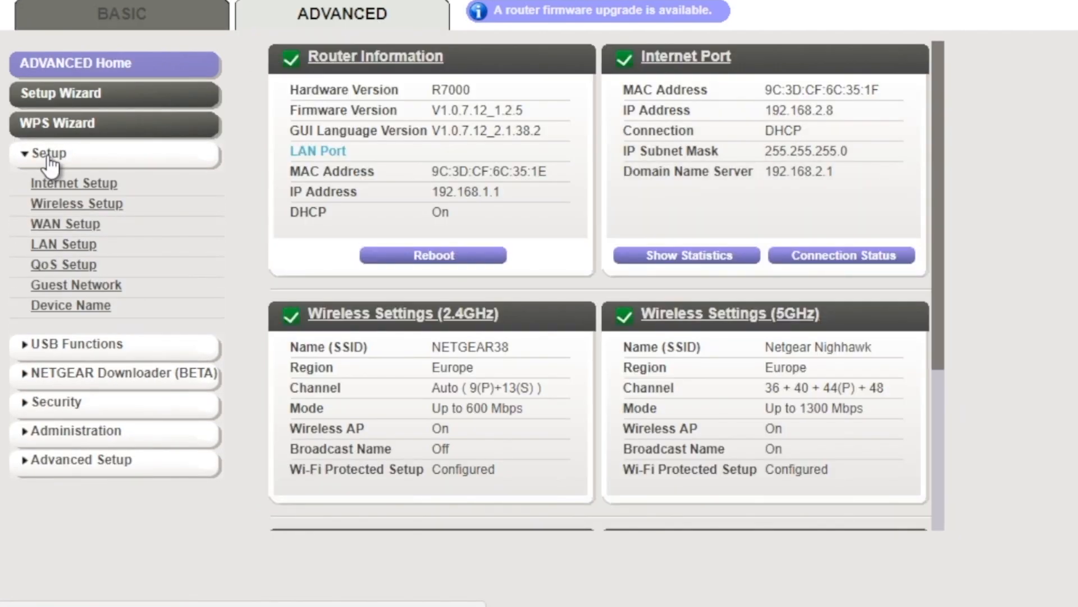
mouse_move(59, 188)
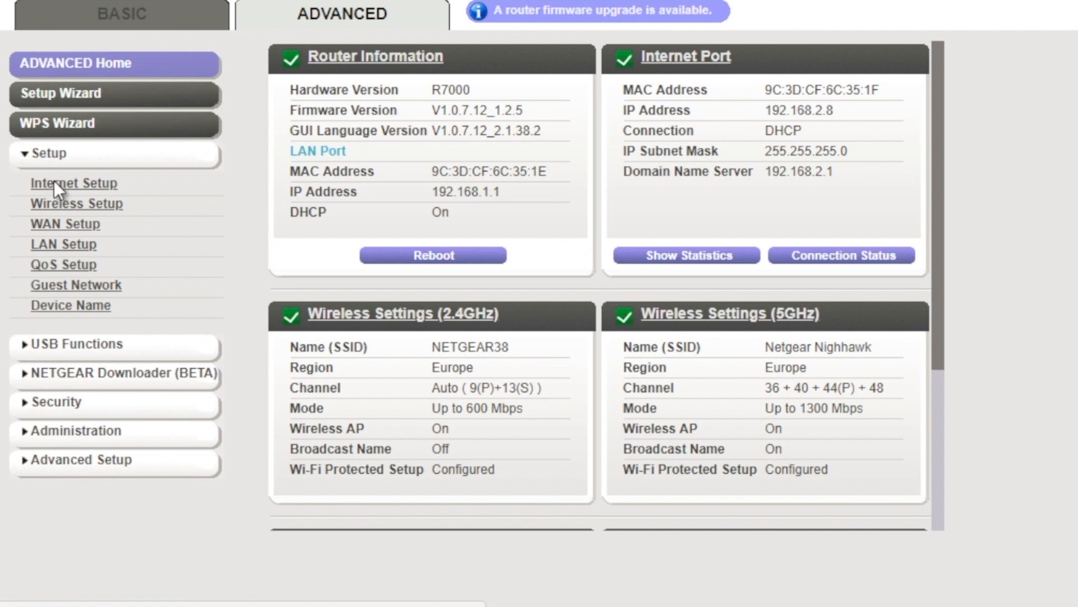
left_click(74, 183)
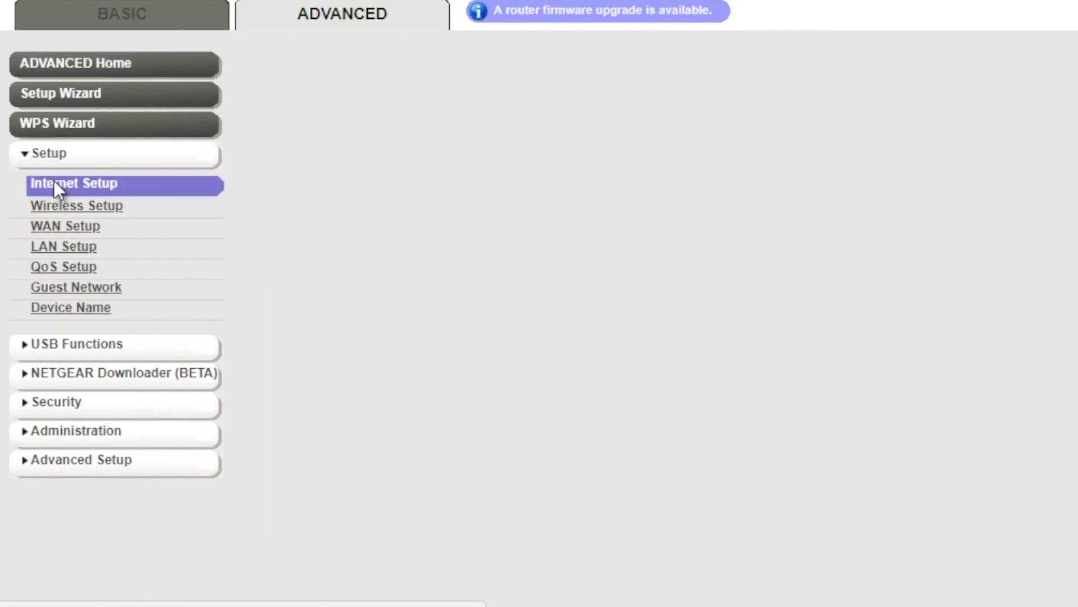
left_click(75, 183)
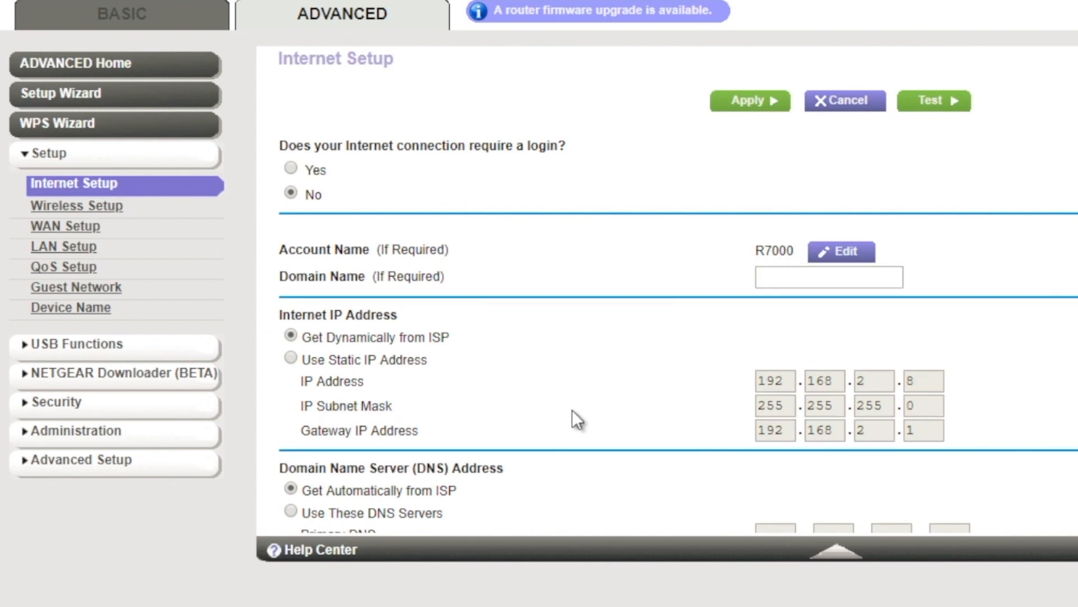
Use custom DNS servers 169.54.78.85 and 169.53.182.120 and apply the change
scroll("down", 3)
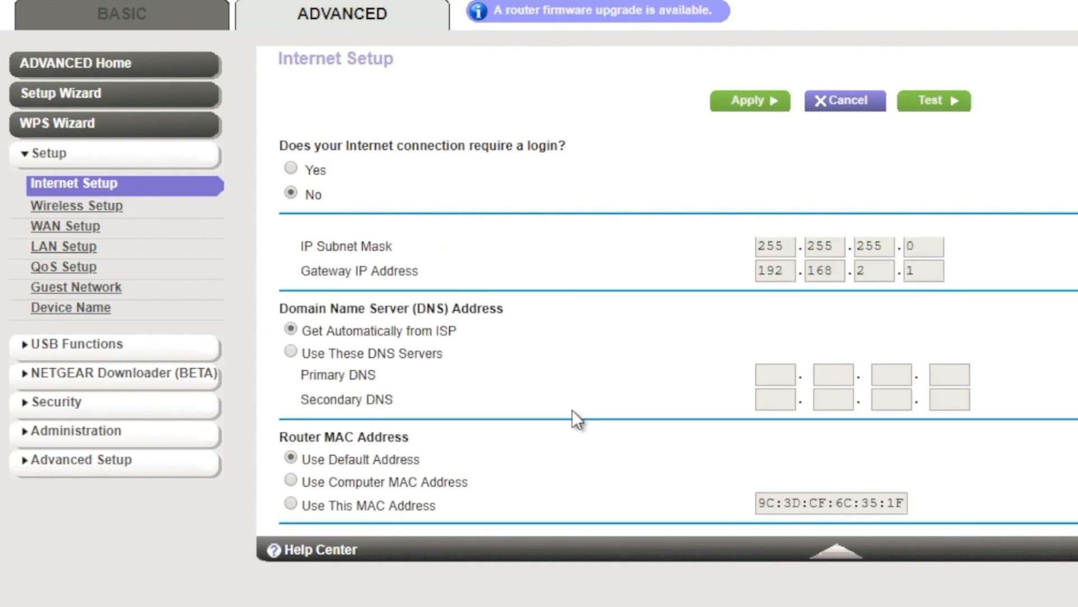
left_click(290, 351)
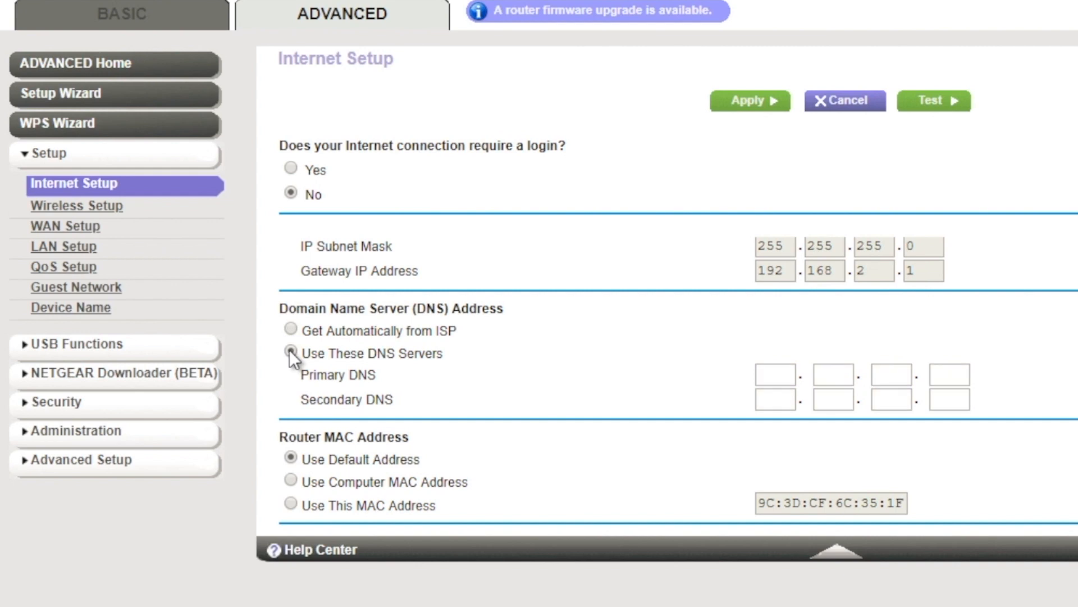
left_click(290, 352)
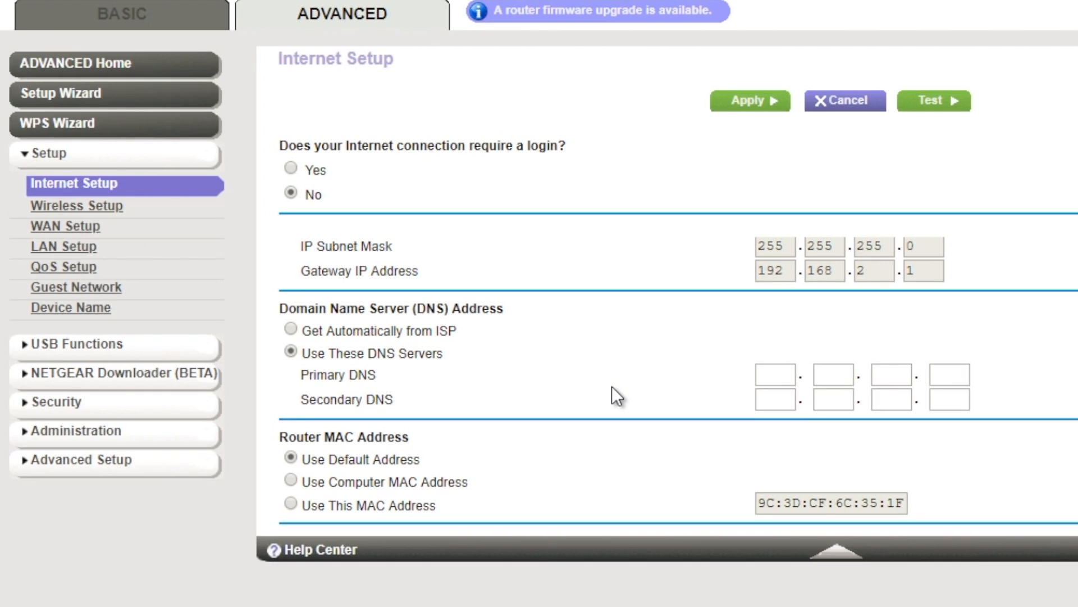
type("182")
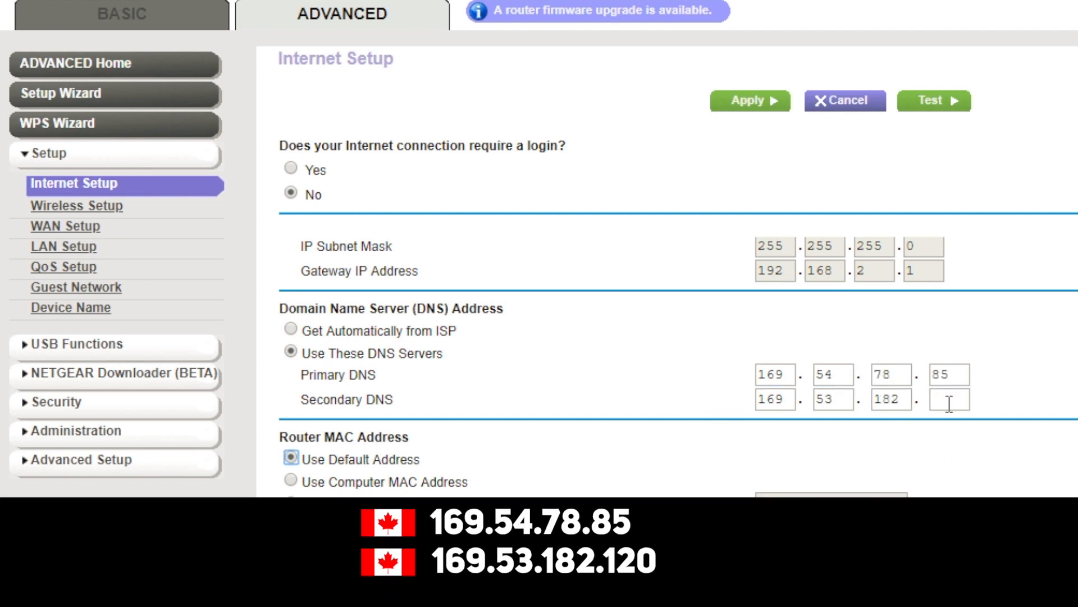
type("120")
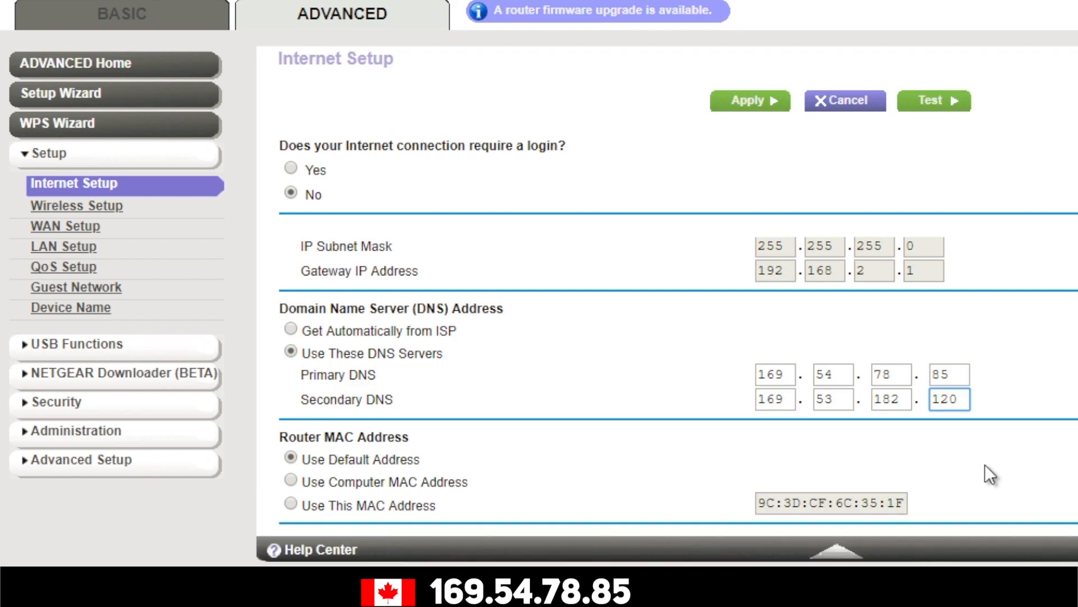
left_click(750, 102)
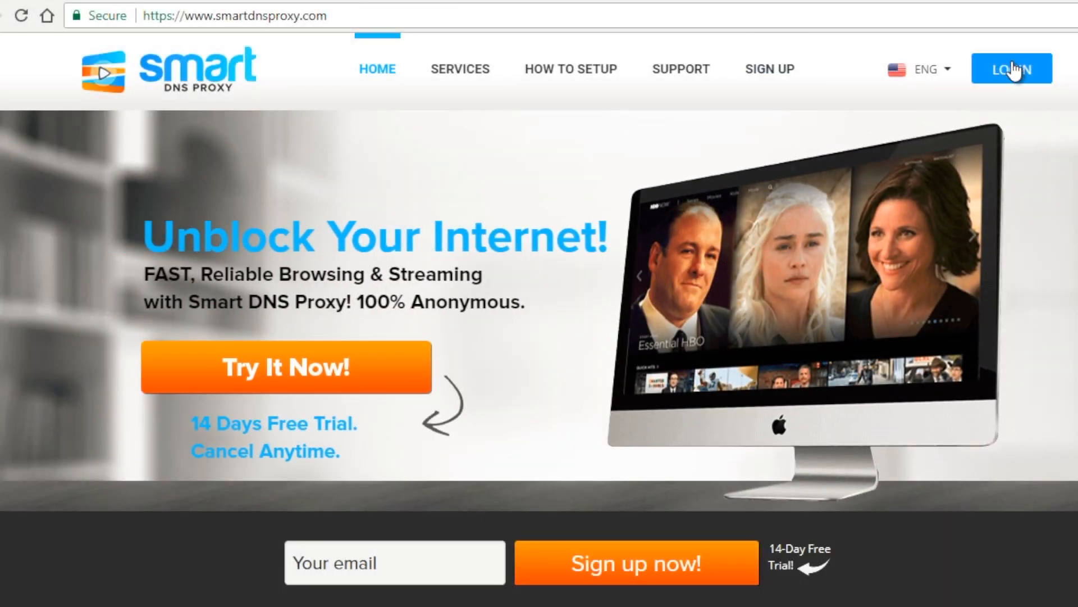
Log in to the Smart DNS Proxy account and activate the current IP address from My Account
left_click(1011, 68)
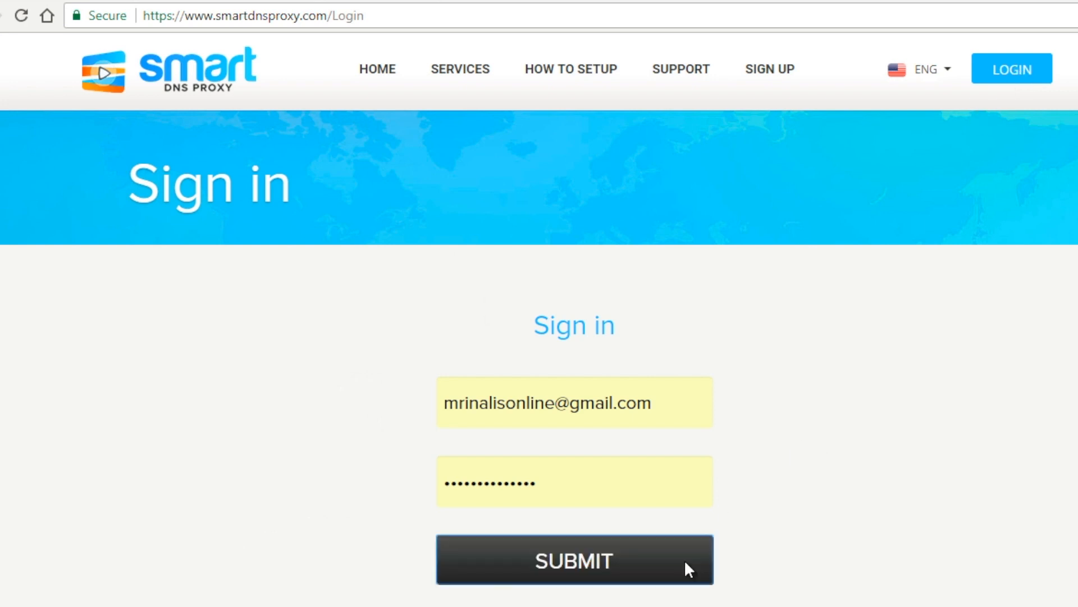
left_click(574, 559)
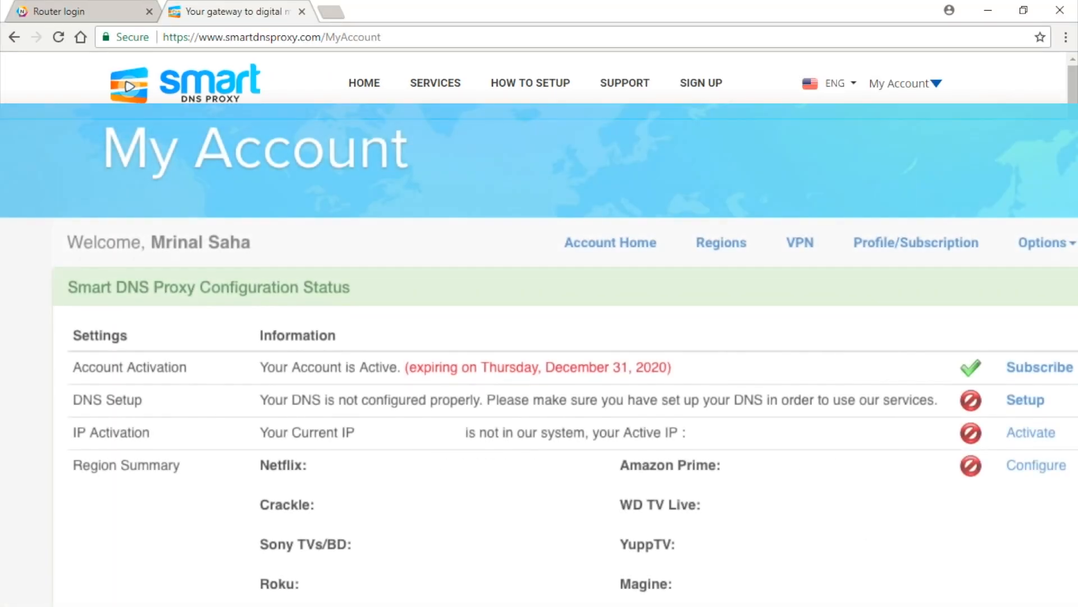
scroll("down", 3)
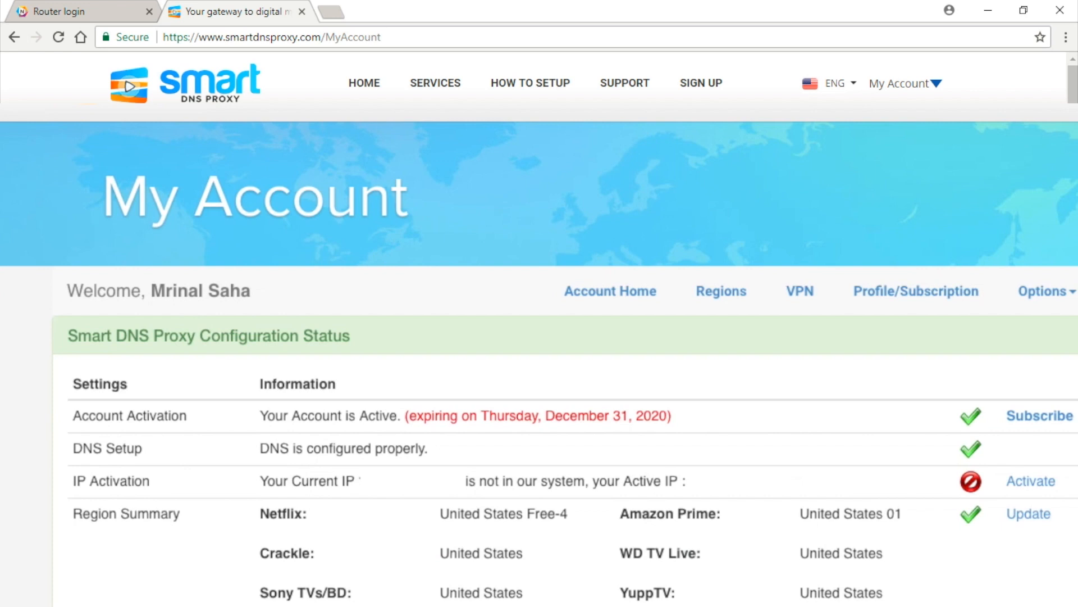
left_click(1030, 481)
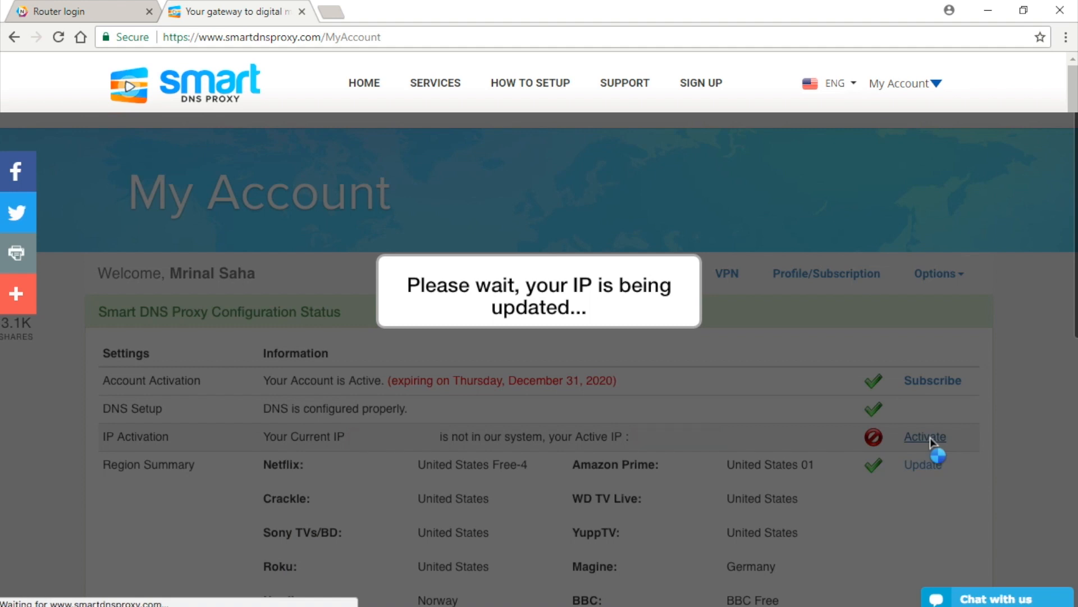
left_click(925, 436)
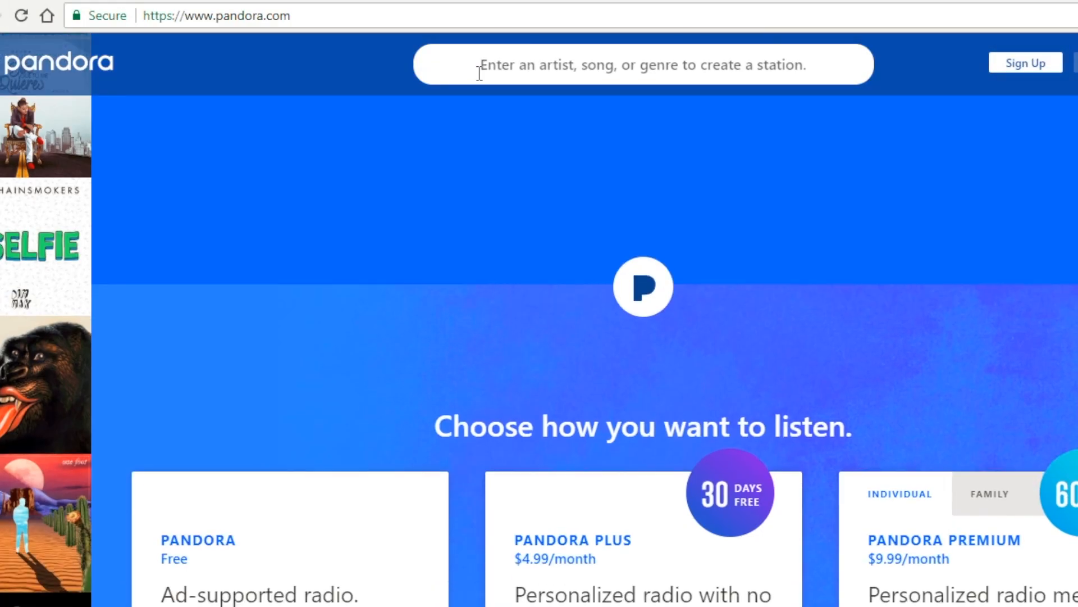
Launch the Hulu app and show its Keep Watching episodes
scroll("down", 3)
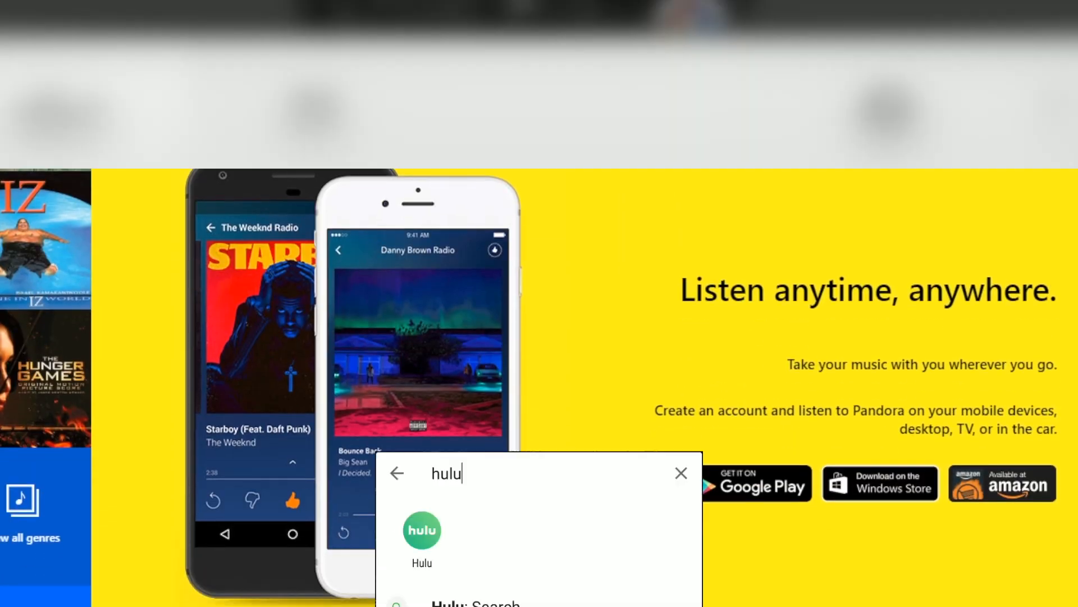
left_click(421, 542)
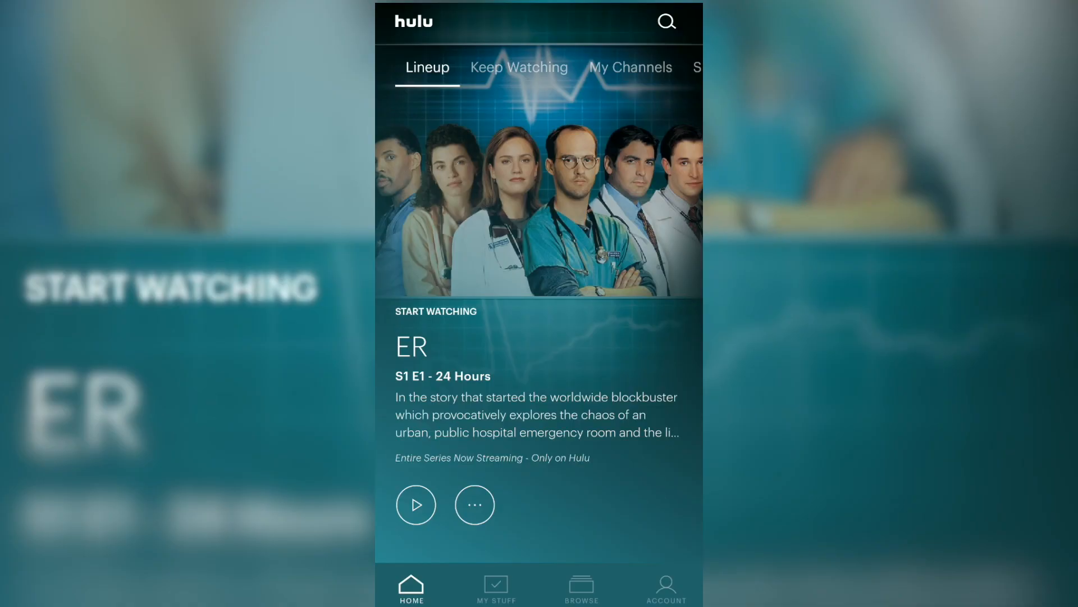
left_click(519, 66)
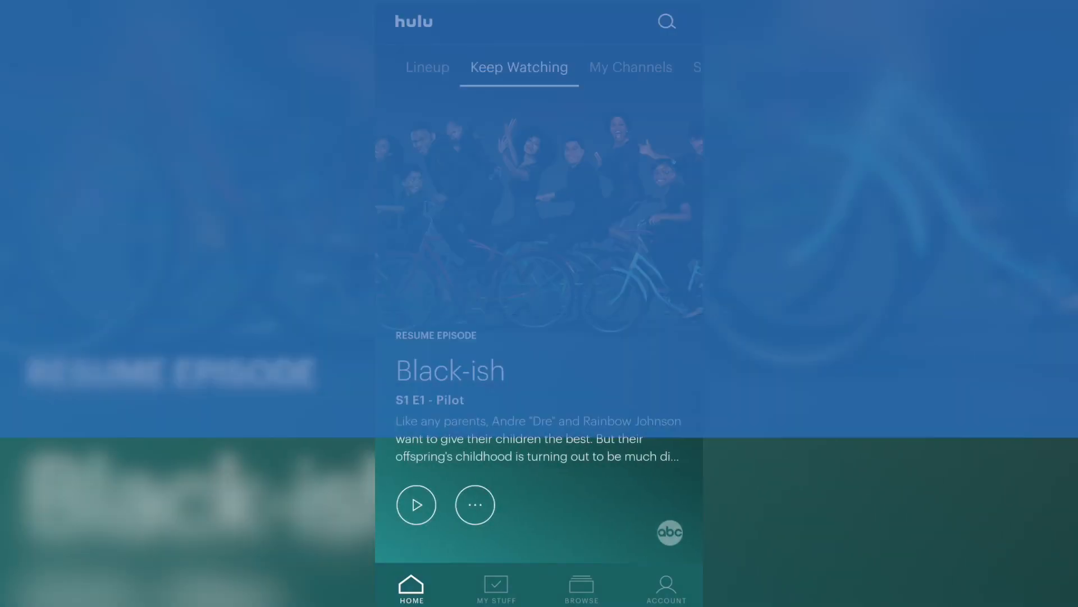